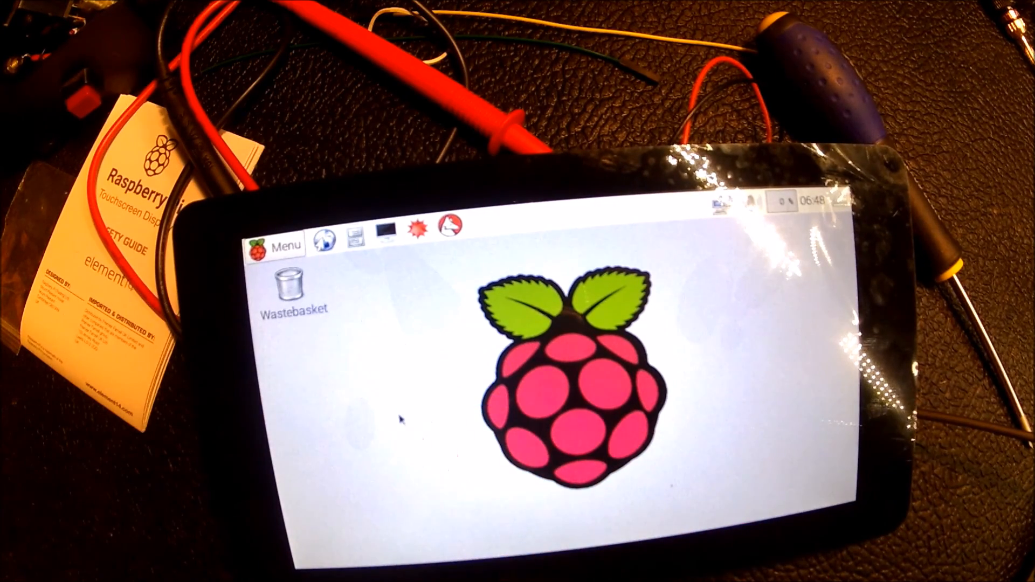
Step: Open the Raspbian main menu over the YouTube home page in Chromium
{"action": "left_click", "coordinate": [279, 245]}
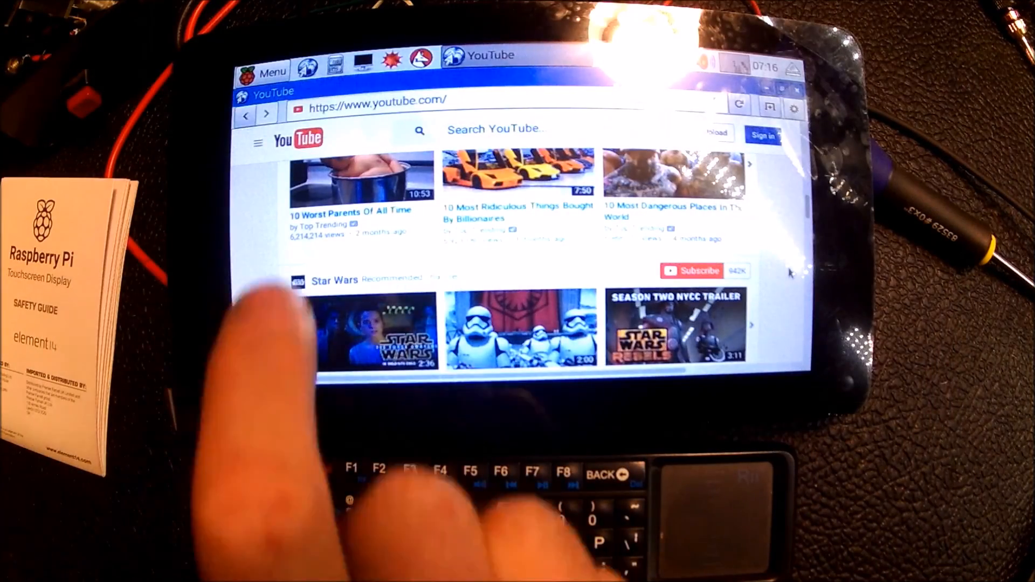
{"action": "left_click", "coordinate": [270, 70]}
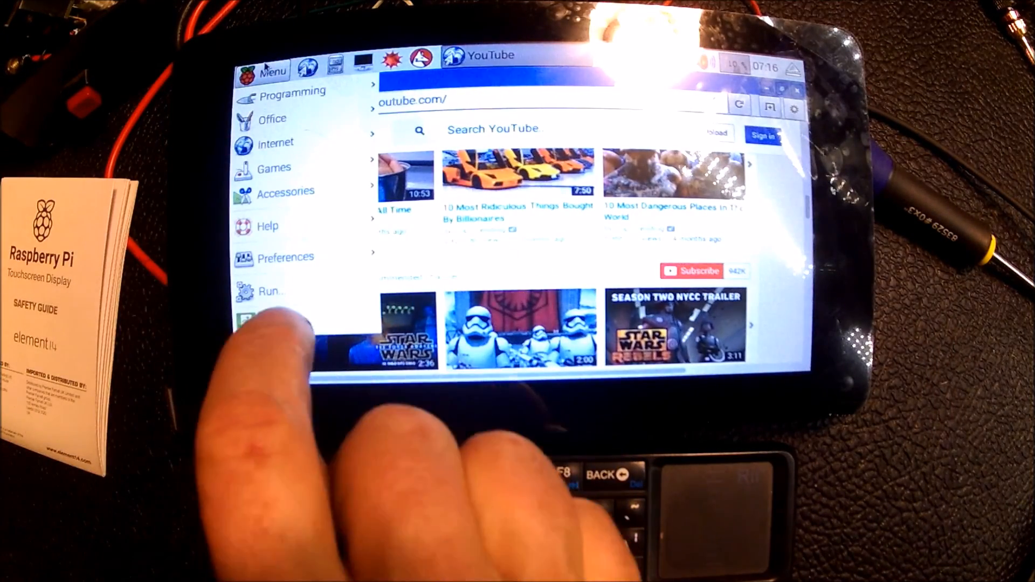